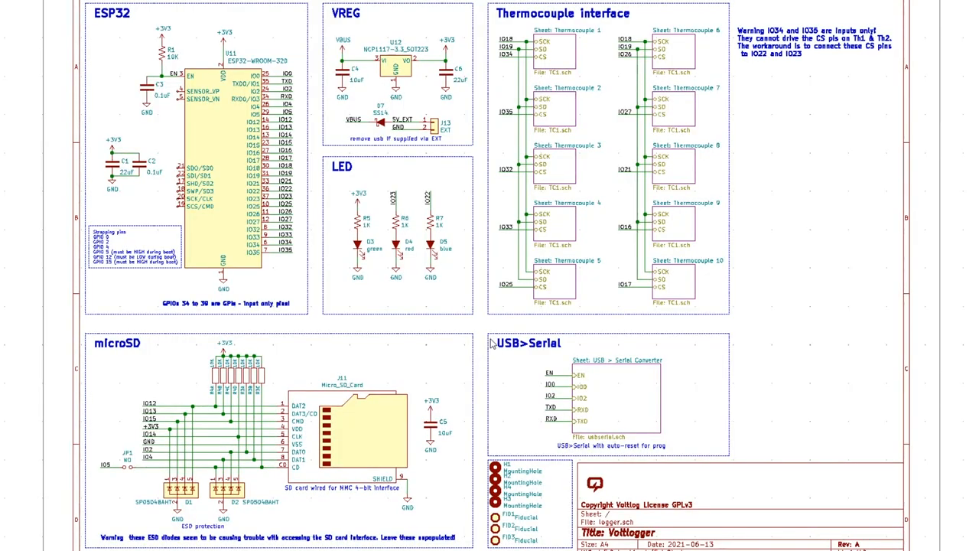
mouse_move(477, 349)
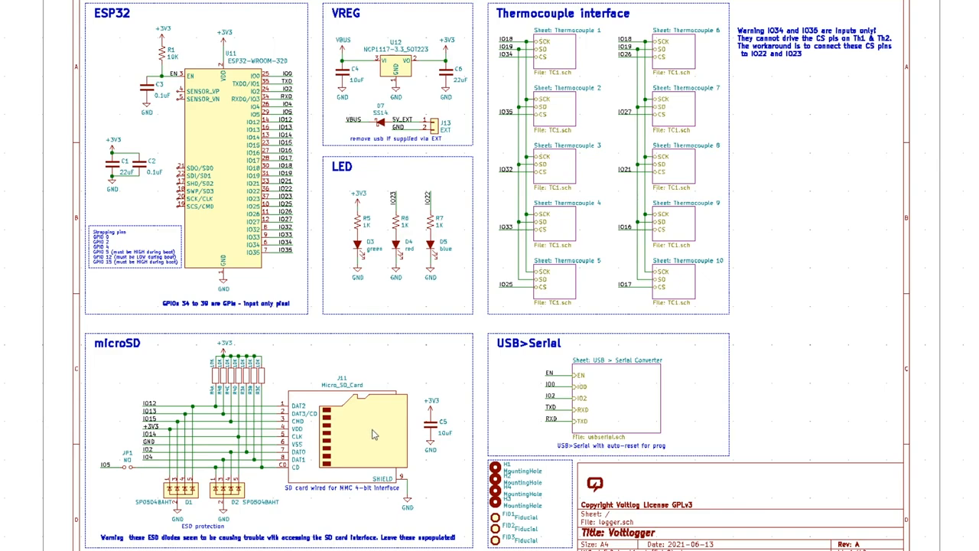
- Inspect the USB-to-serial converter sub-sheet and leave it back to the root schematic
left_click(366, 428)
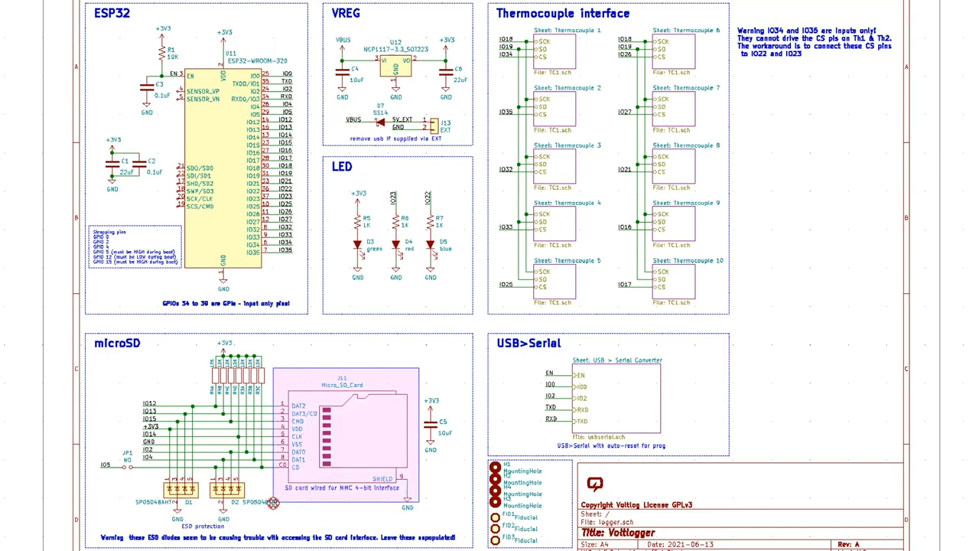
left_click(273, 502)
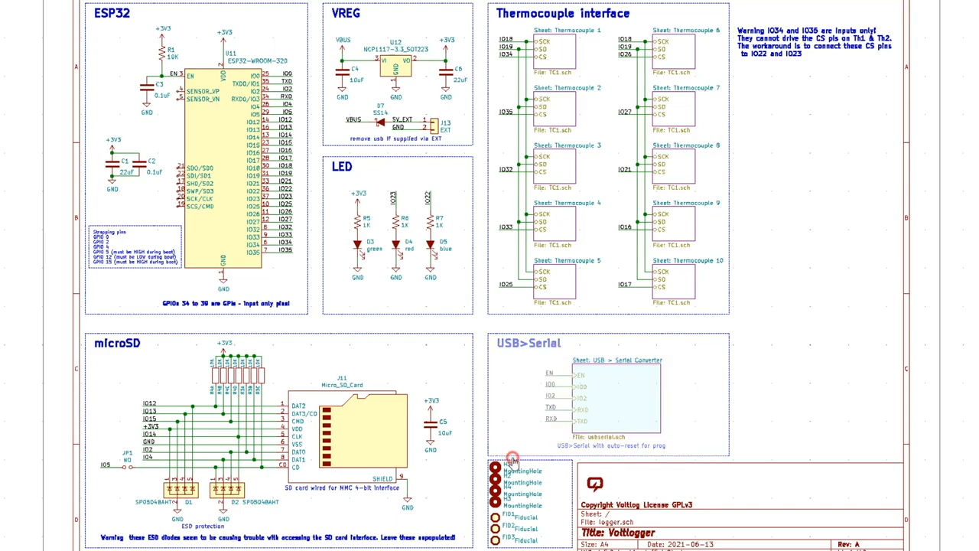
double_click(612, 398)
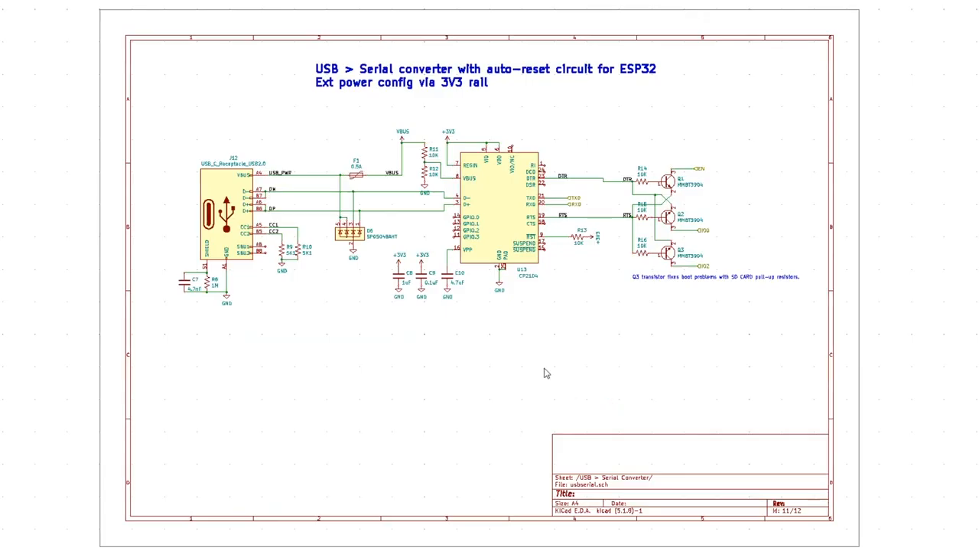
right_click(514, 344)
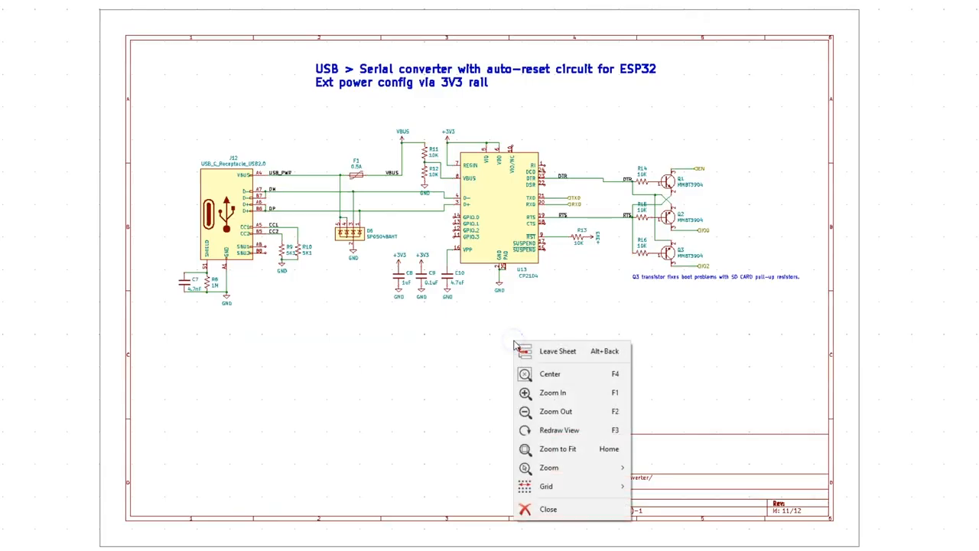
left_click(557, 350)
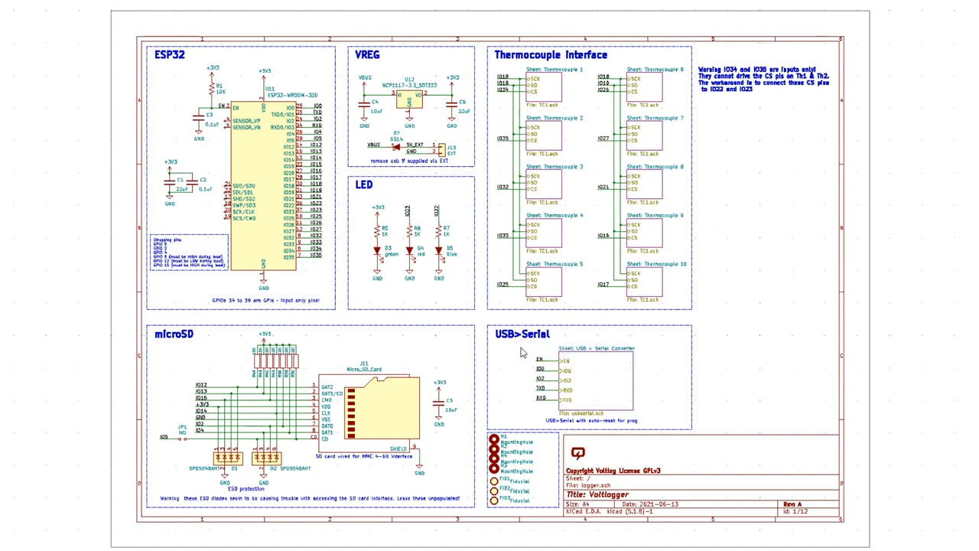
mouse_move(450, 244)
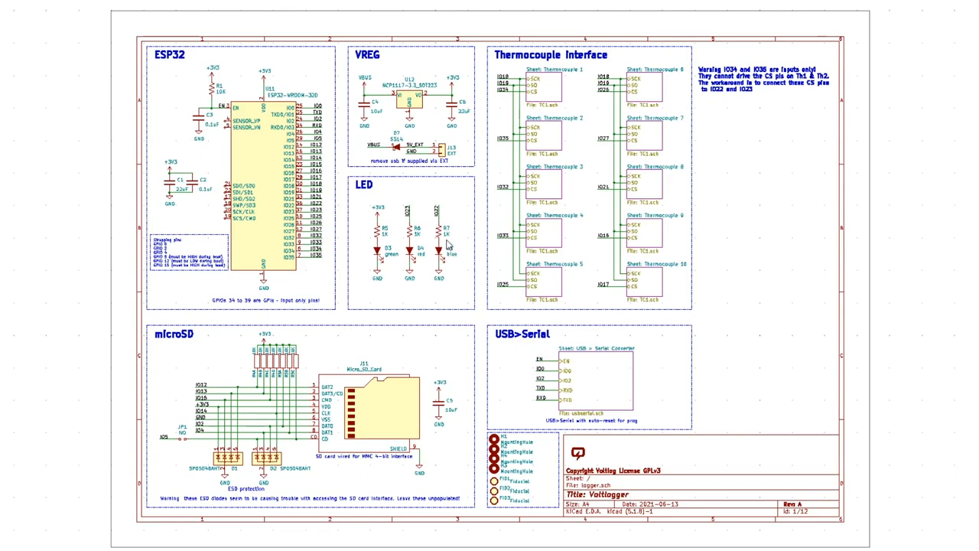
- Inspect a thermocouple channel sub-sheet, then return to the root sheet zoomed out
scroll("up", 3)
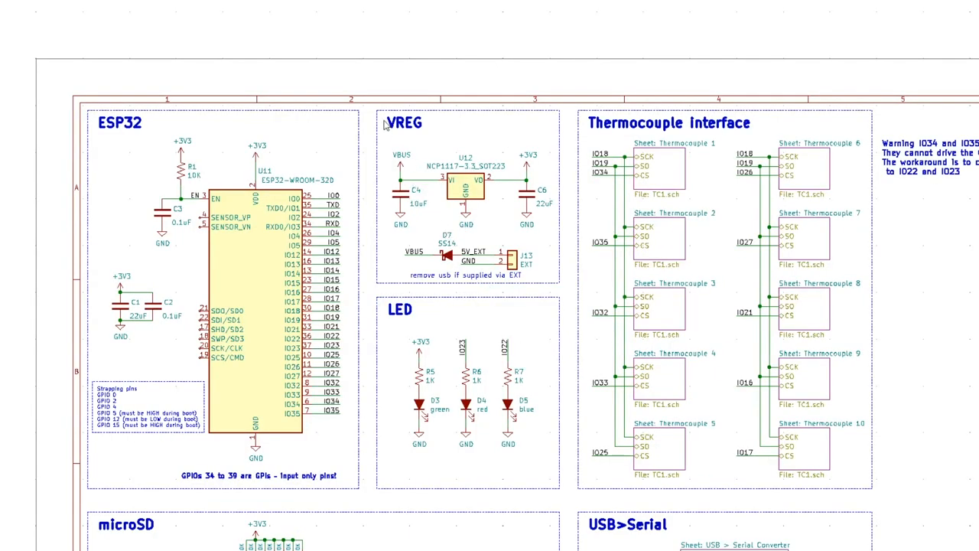
left_click(466, 202)
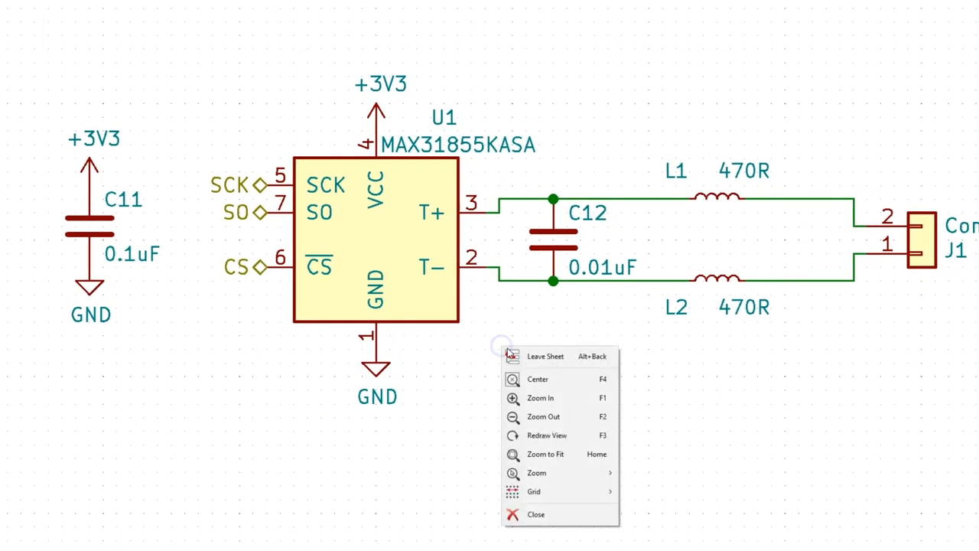
left_click(544, 355)
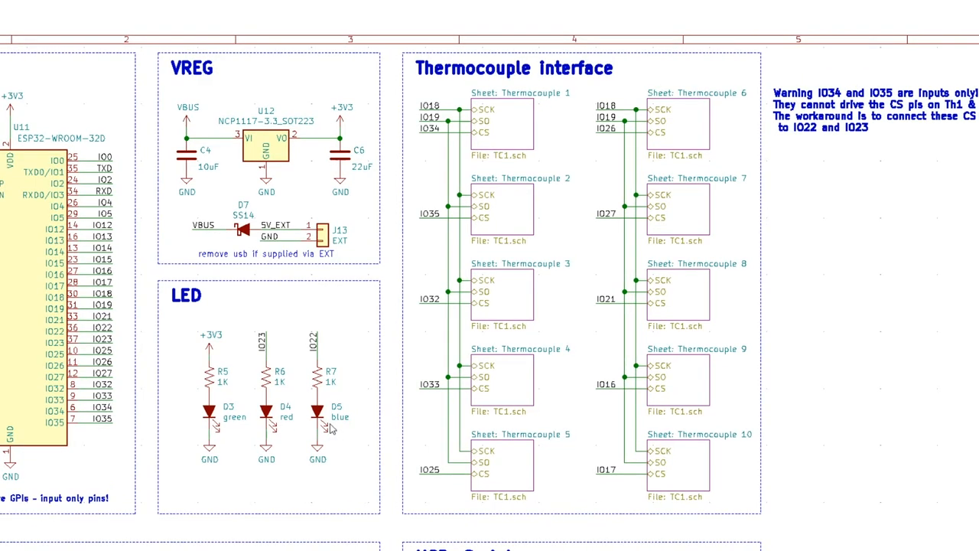
mouse_move(499, 211)
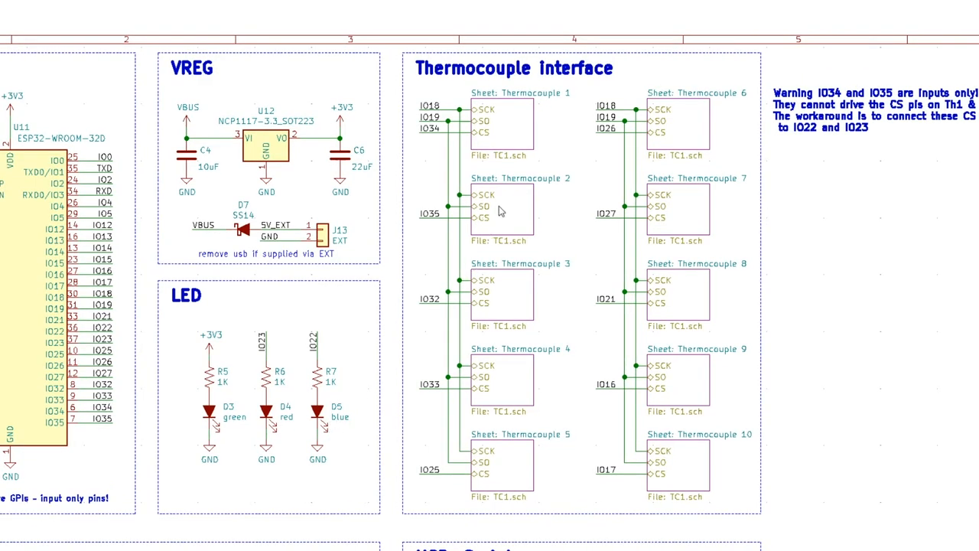
mouse_move(495, 220)
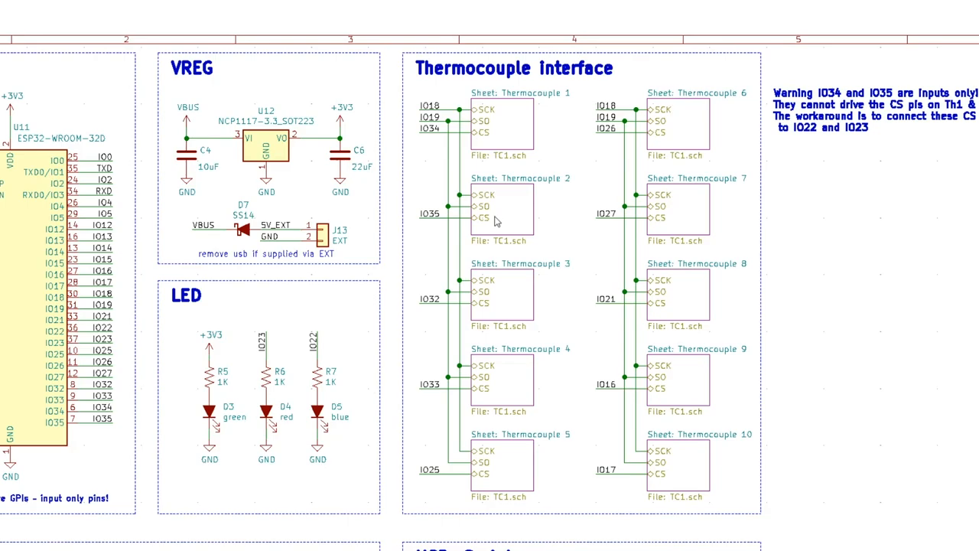
mouse_move(339, 272)
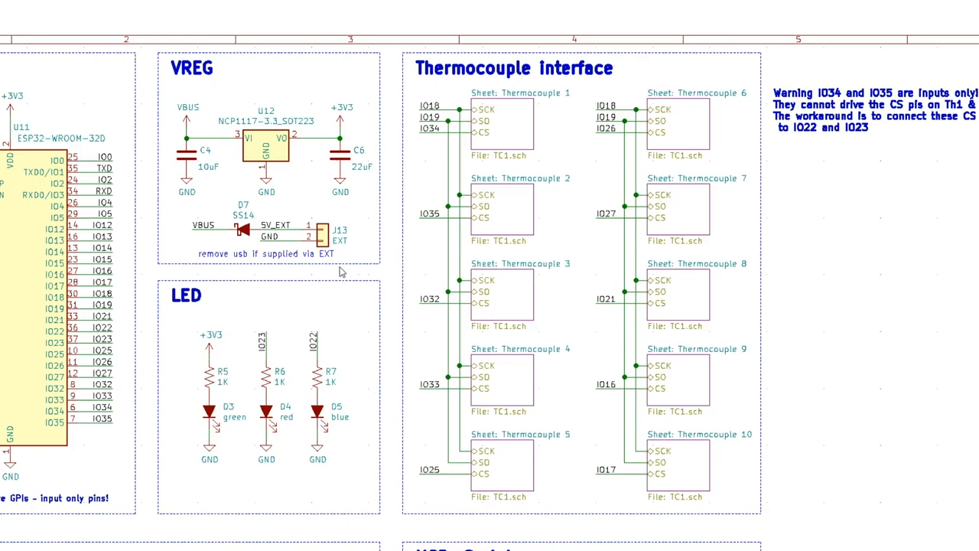
scroll("down", 3)
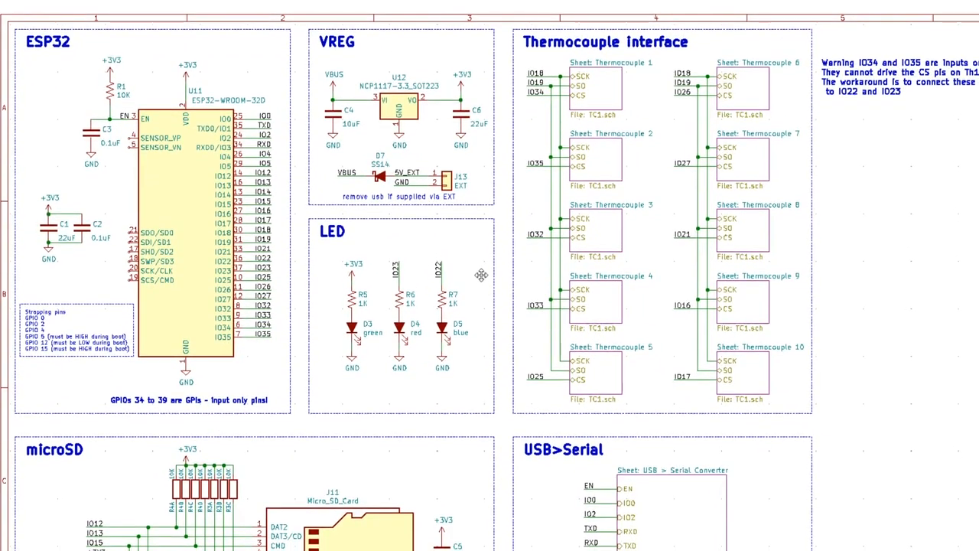
mouse_move(480, 279)
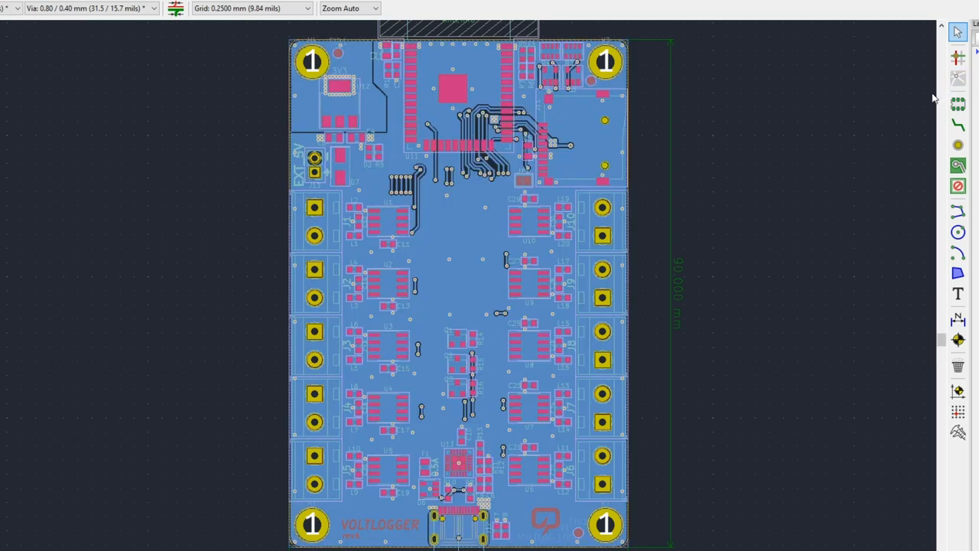
key("alt+tab")
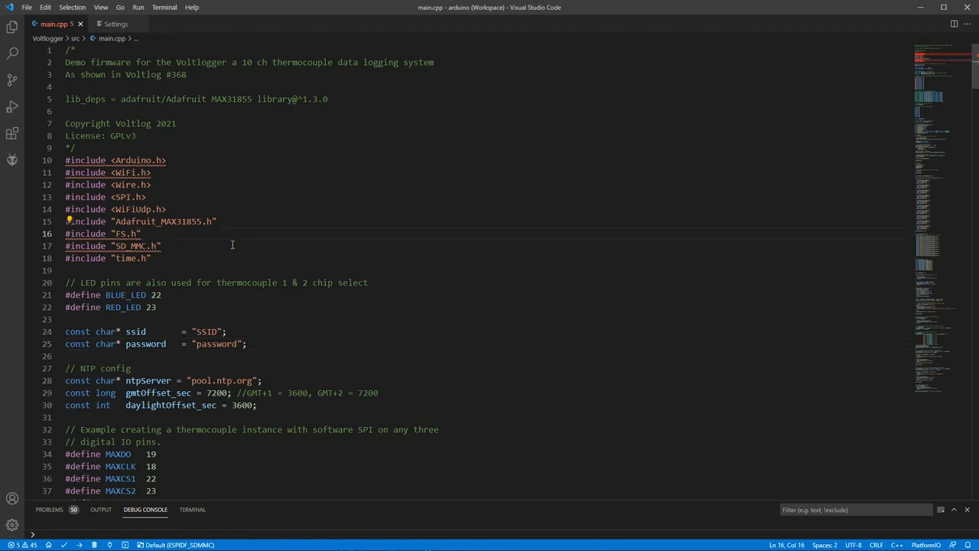
- Scroll down through main.cpp to review the remaining firmware code
scroll("down", 3)
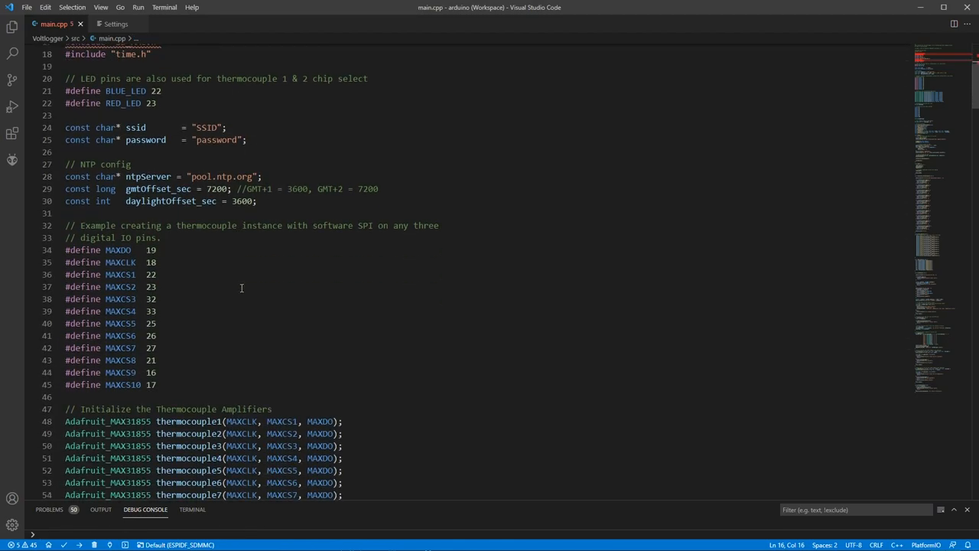
scroll("down", 3)
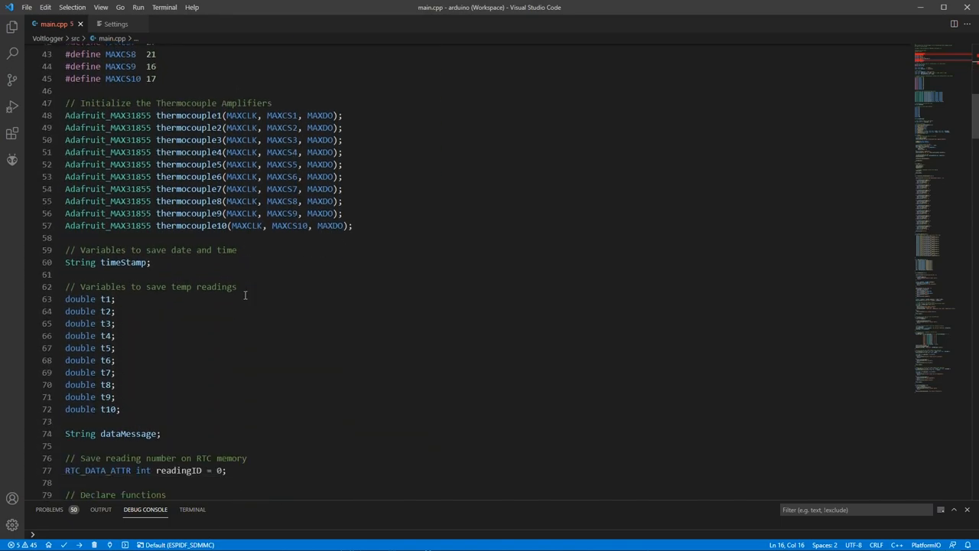
scroll("down", 3)
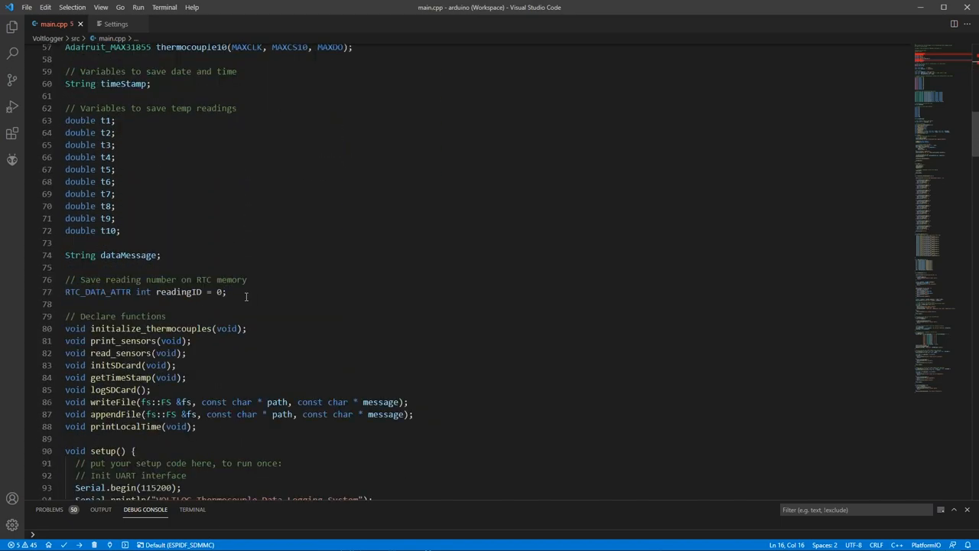
scroll("down", 3)
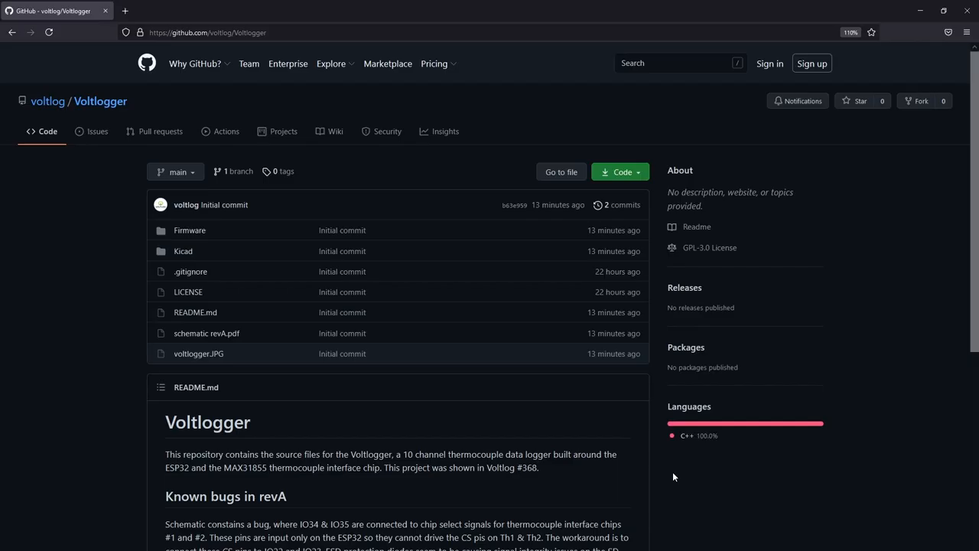
- Scroll the README down and back up, then select the getTimeStamp call in loop()
scroll("down", 3)
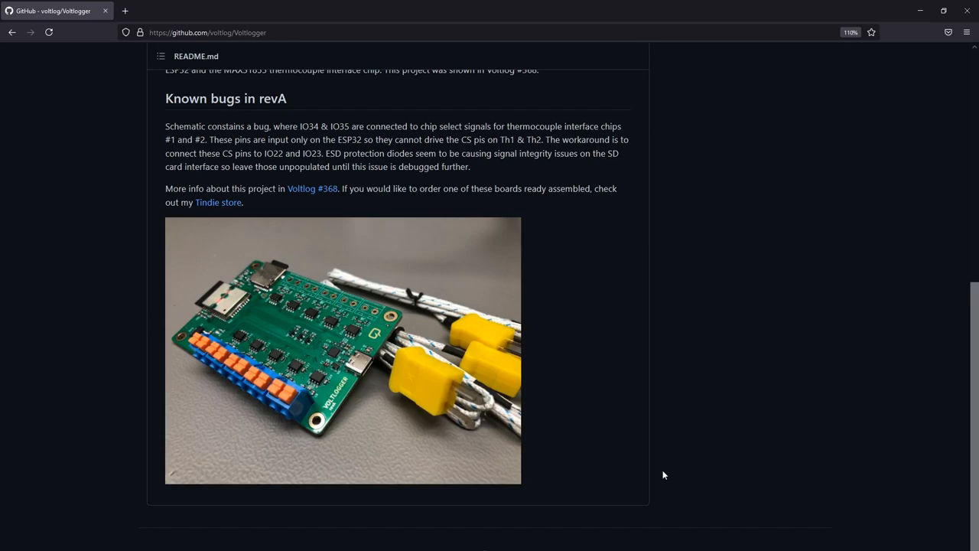
scroll("up", 3)
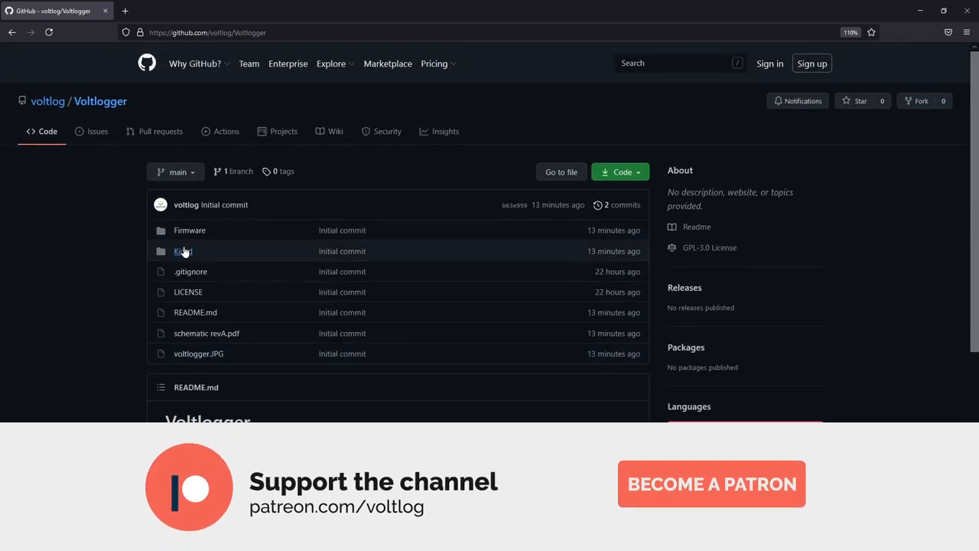
mouse_move(780, 523)
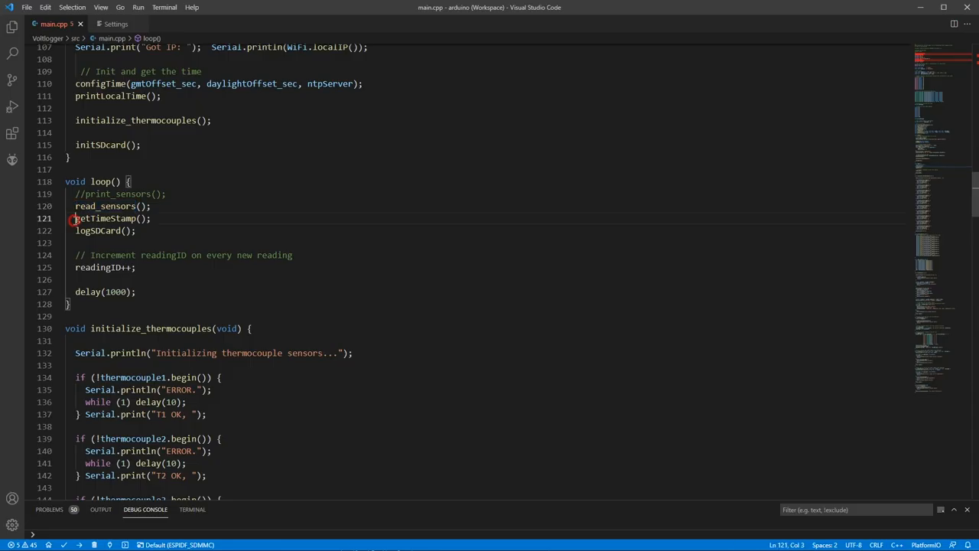
double_click(104, 218)
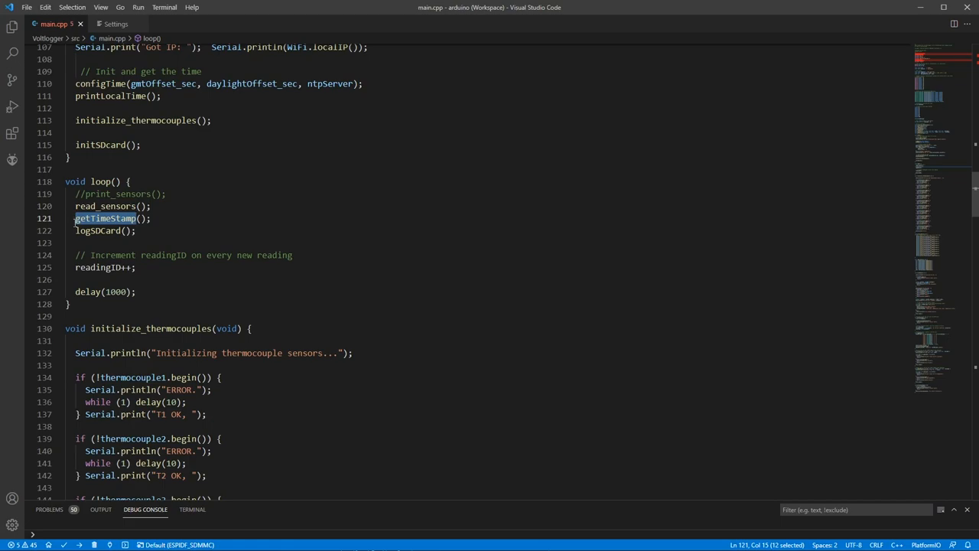